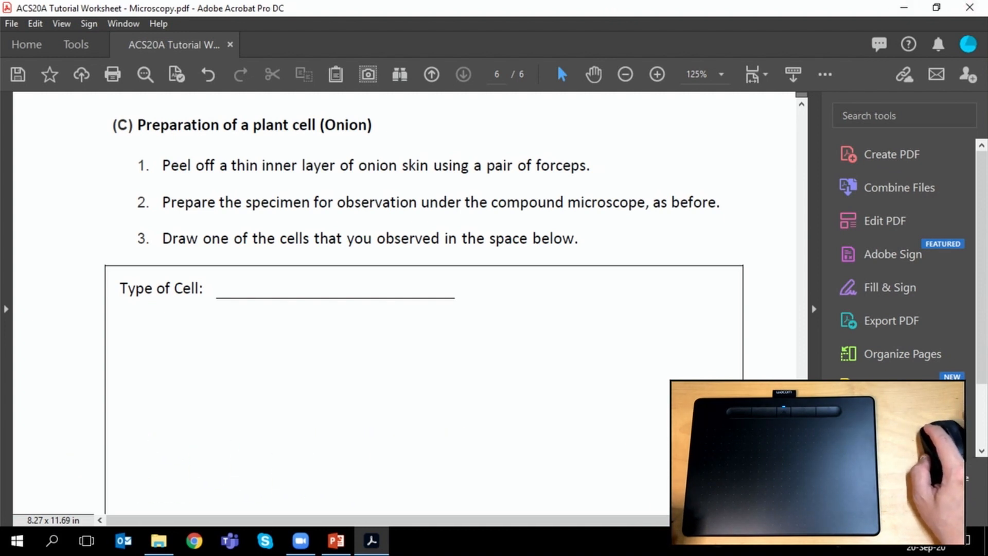
mouse_move(671, 375)
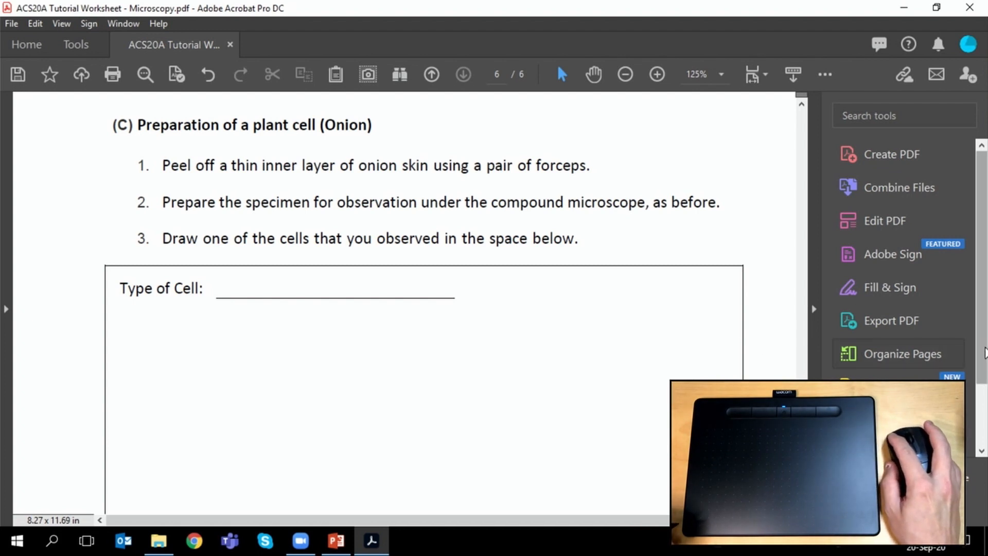
Step: Use the red Draw Free Form pencil to sketch onion cells with nuclei in the drawing box
scroll("down", 3)
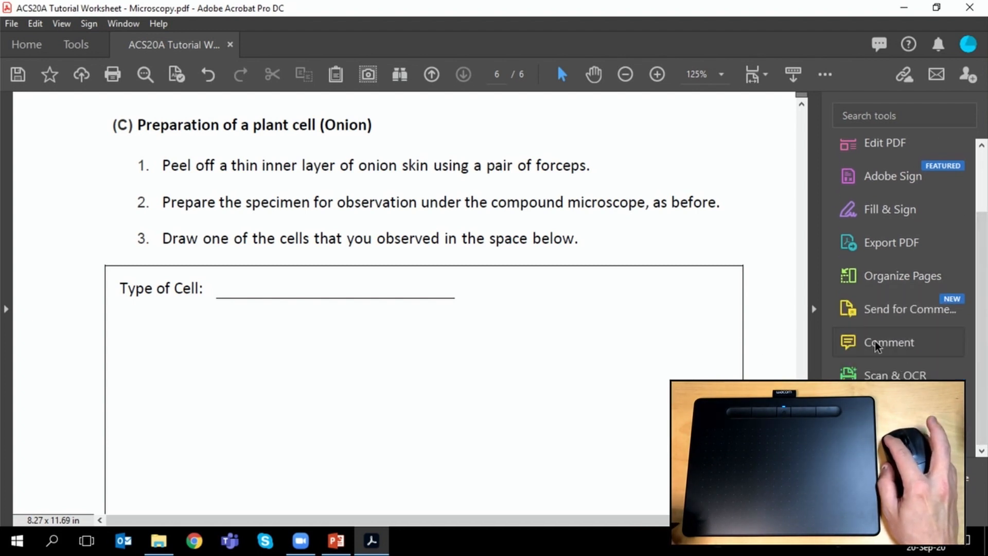
left_click(890, 342)
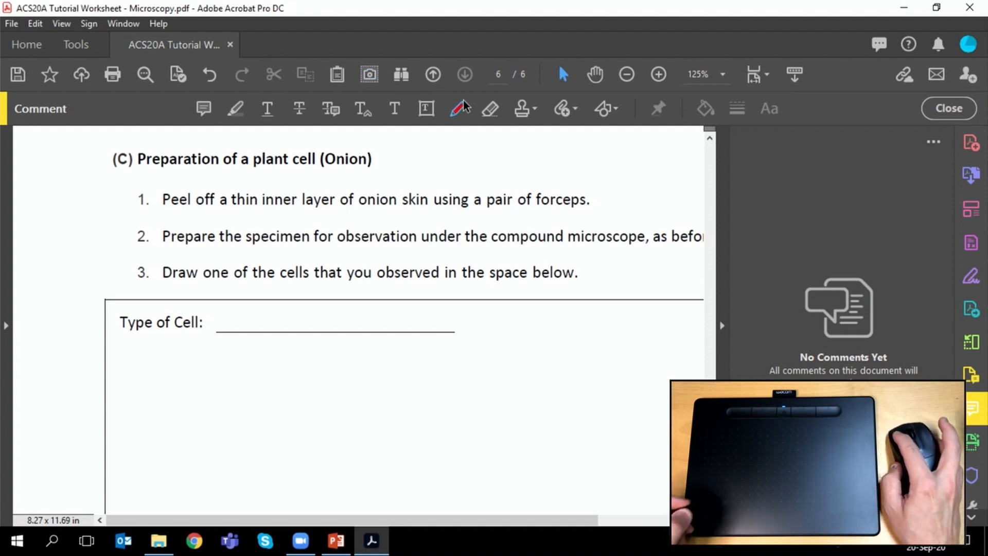
left_click(457, 109)
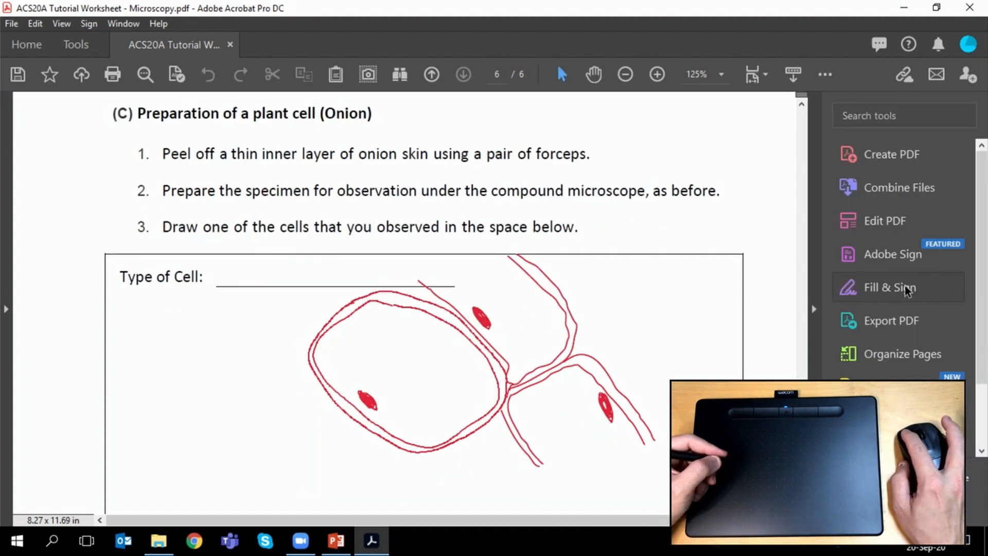
Step: Start a new set of initials via Fill & Sign, Sign yourself, then Add Initials
left_click(888, 287)
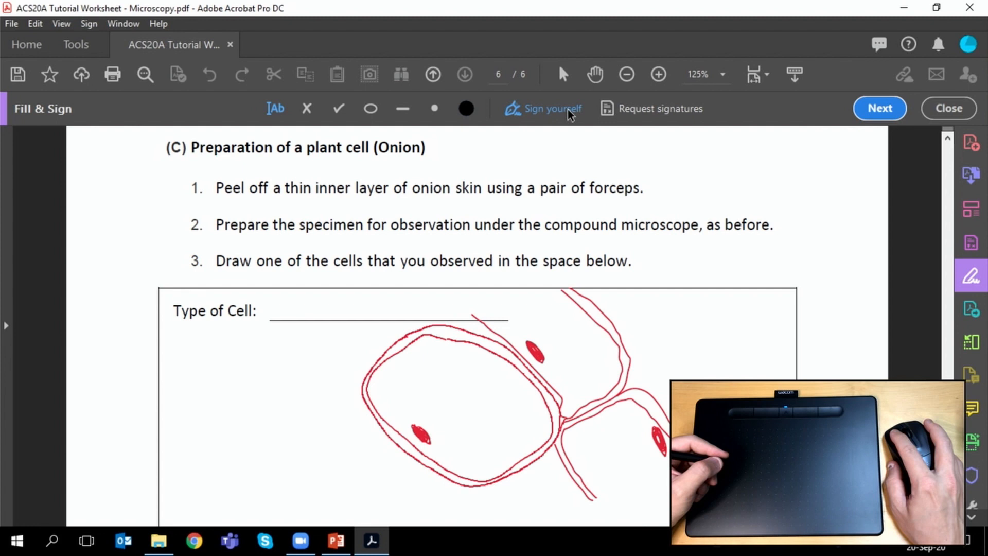
left_click(551, 108)
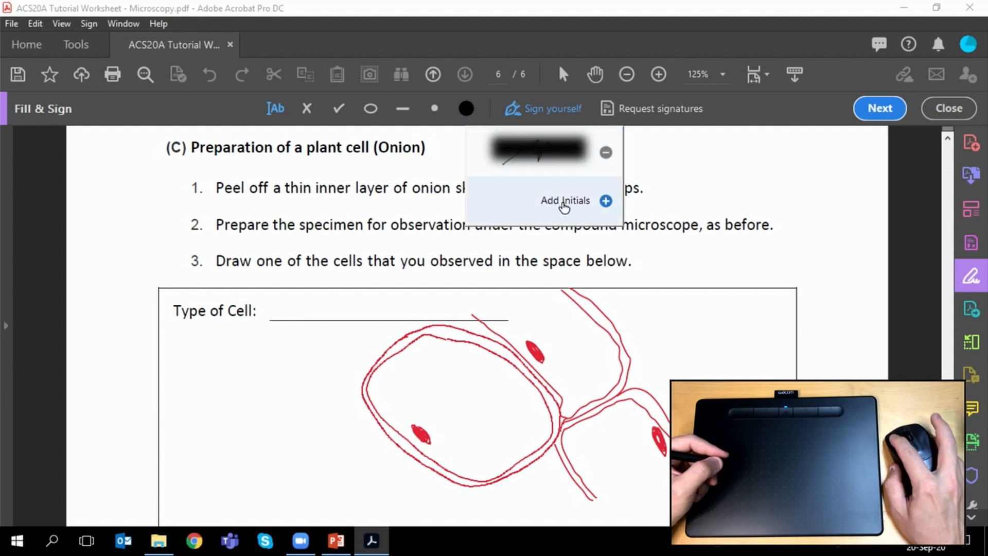
left_click(565, 201)
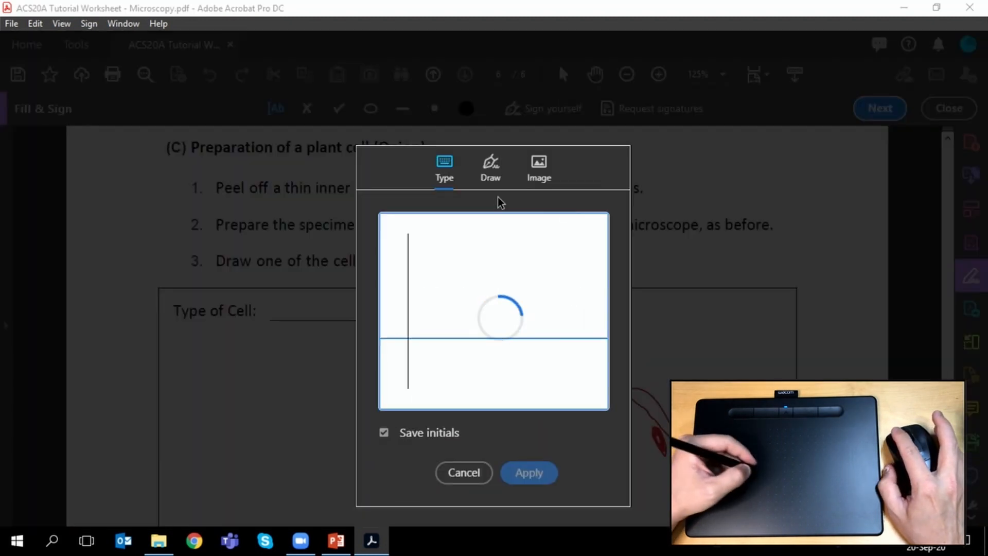
Step: Hand-draw initials on the Draw tab, apply them, and place them beside instruction 3
left_click(490, 167)
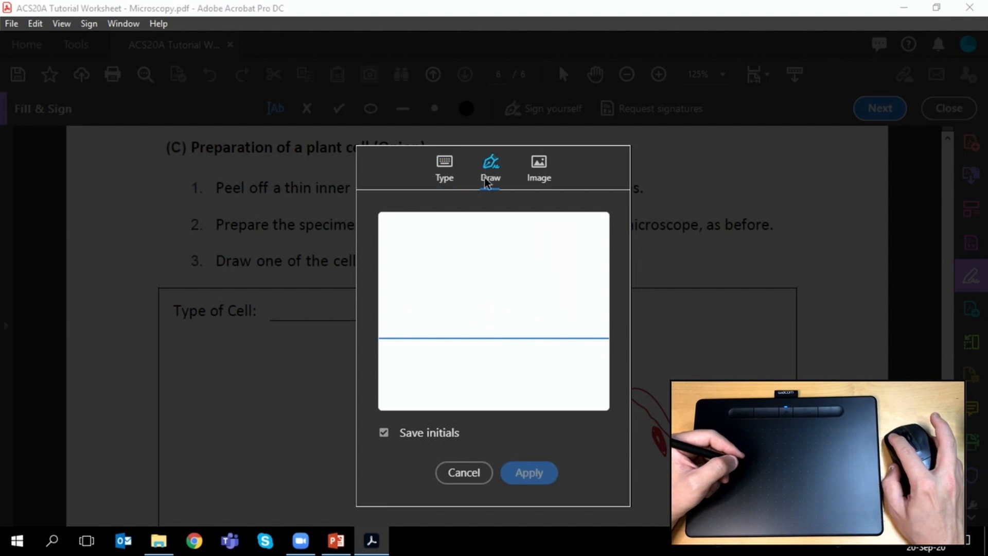
mouse_move(477, 346)
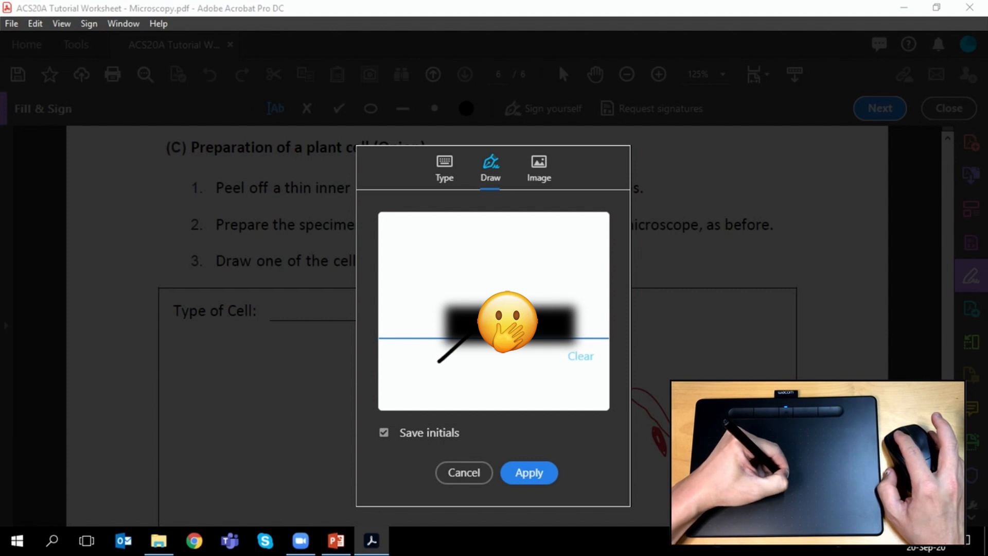
mouse_move(545, 399)
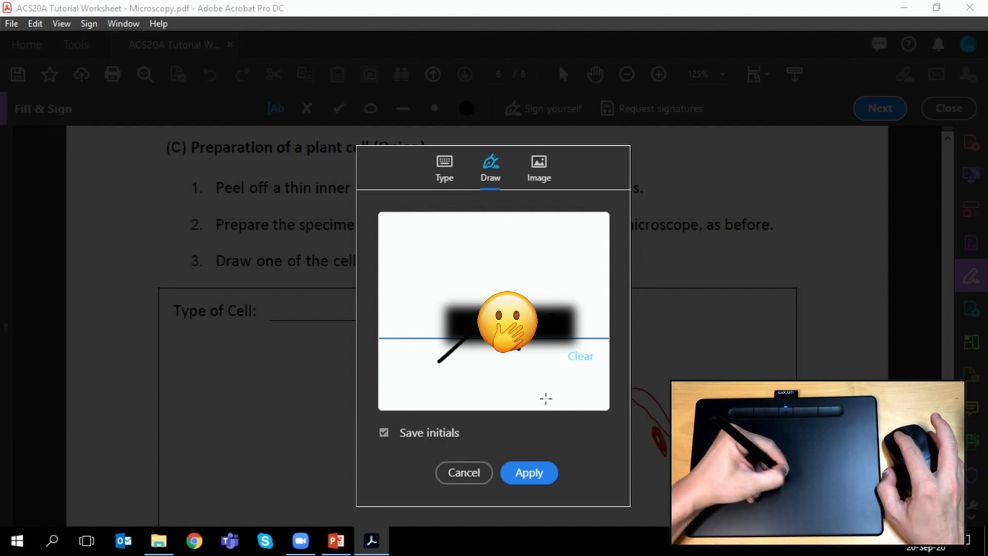
left_click(529, 473)
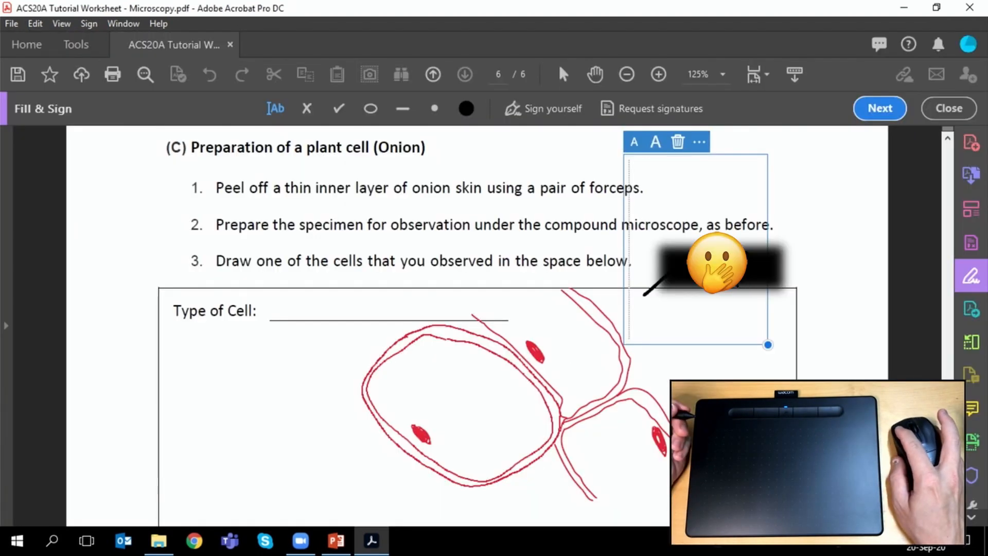